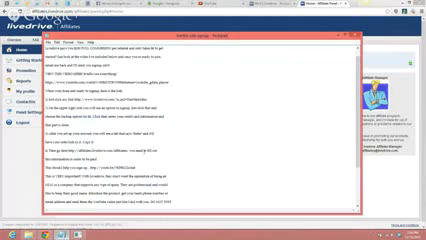
scroll("down", 3)
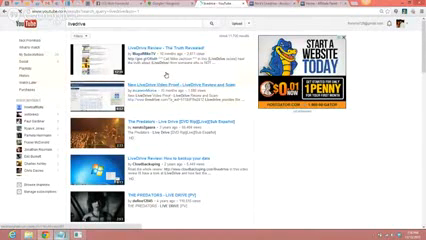
scroll("down", 3)
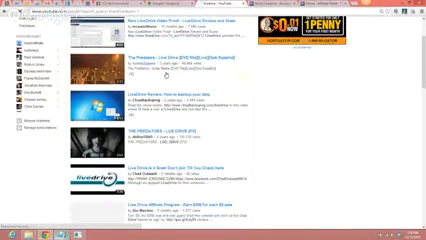
scroll("down", 3)
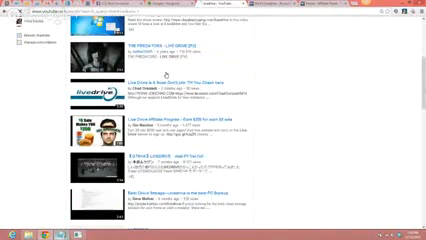
scroll("down", 3)
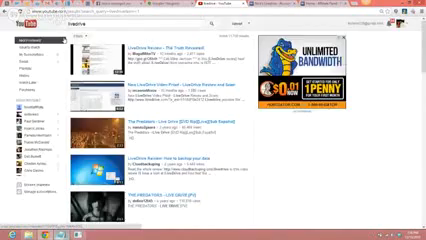
scroll("down", 3)
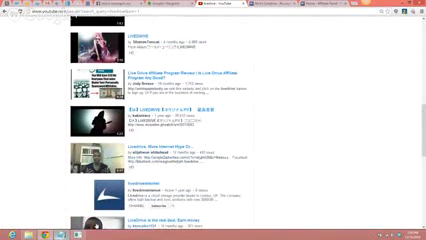